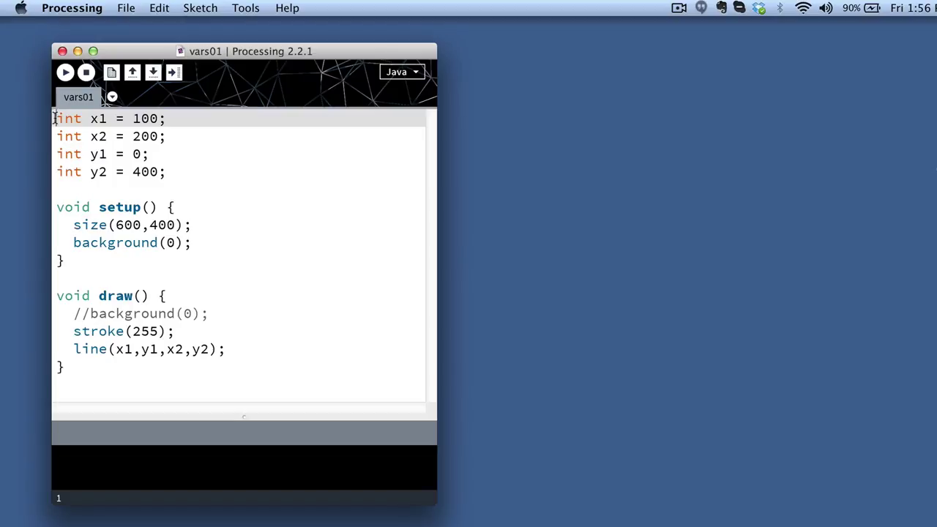
Step: Review the four variable declarations and the line statement, then run the sketch to see the line
drag(56, 118, 167, 171)
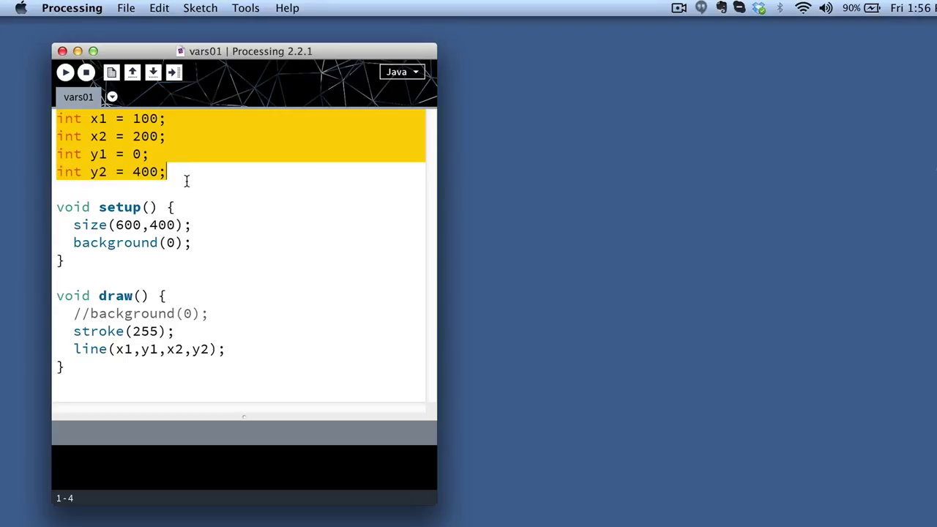
click(213, 348)
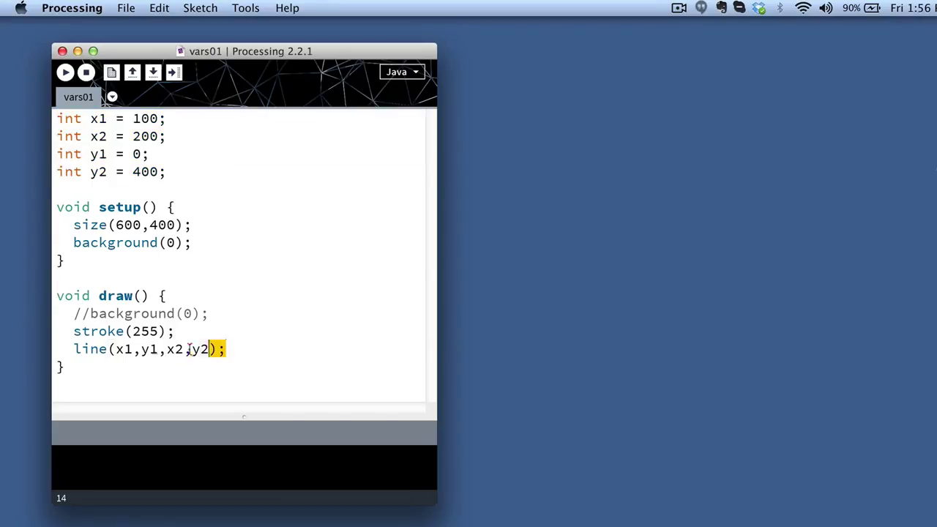
triple_click(147, 348)
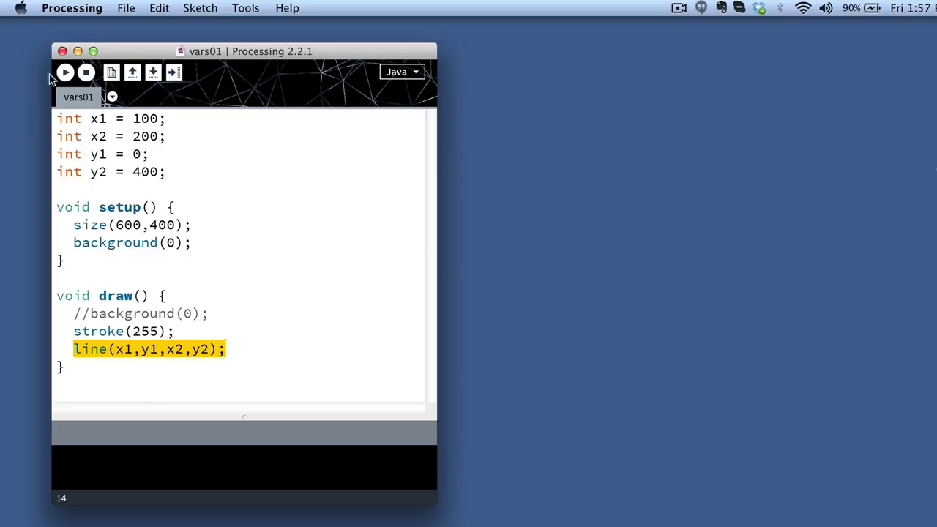
click(65, 72)
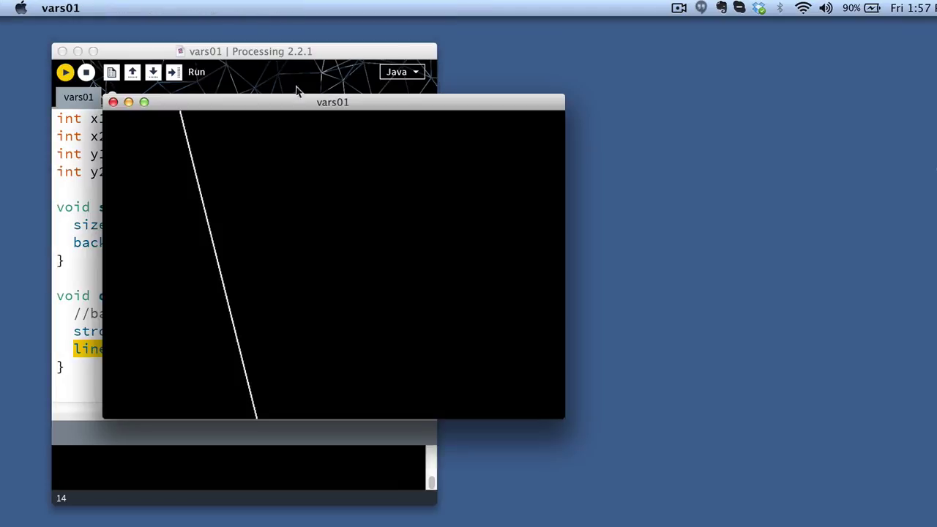
mouse_move(287, 108)
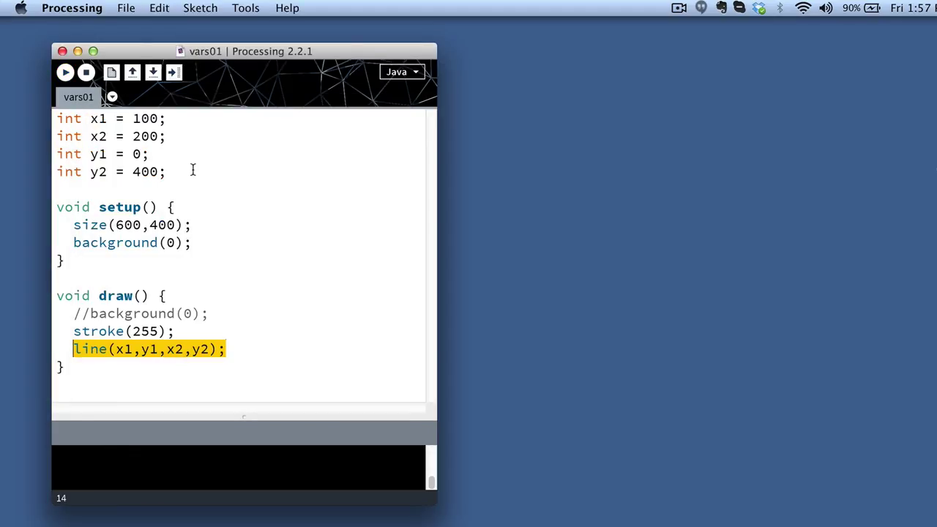
Step: Declare int y3 = 500 and int x3 = 250 after the existing variable declarations
click(167, 172)
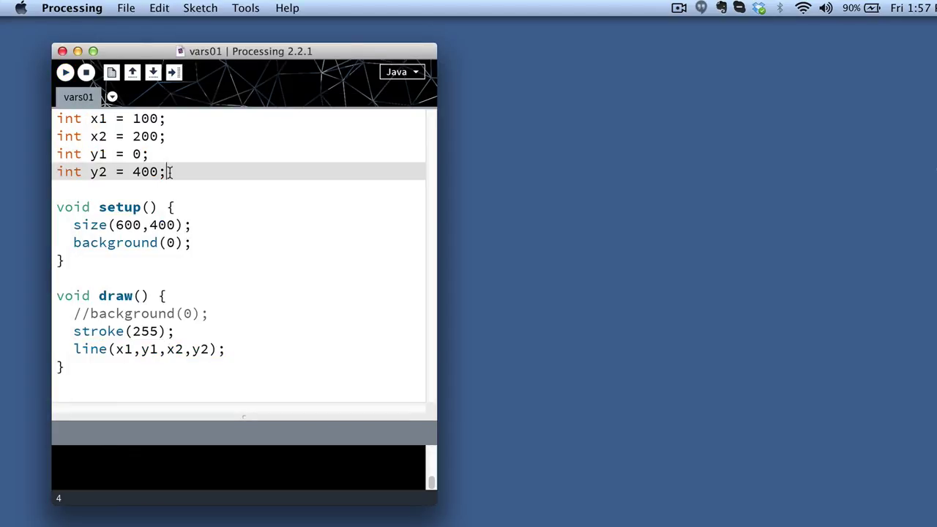
text(int)
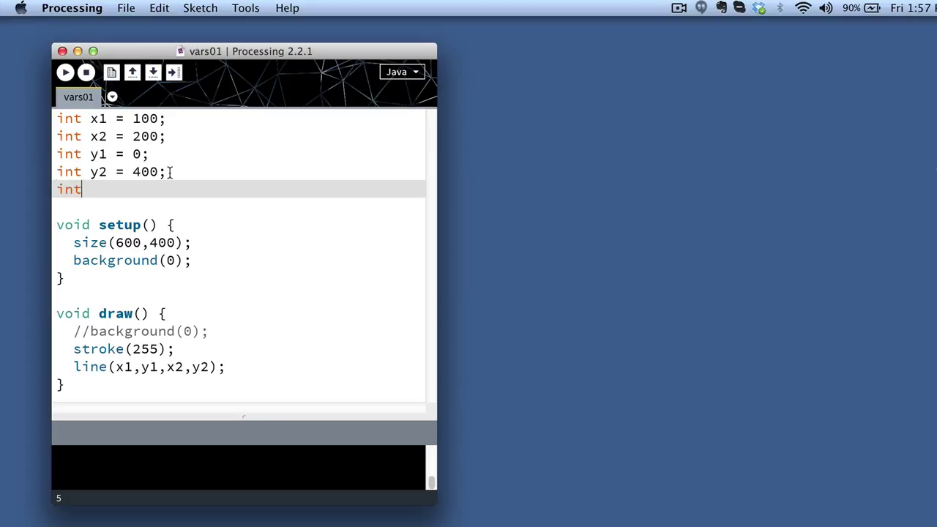
text(y3 =)
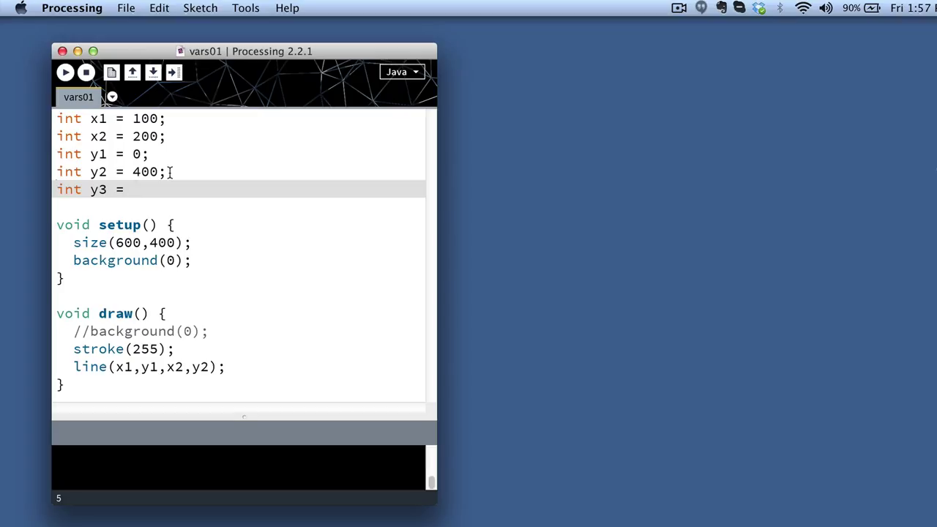
text(500;)
text(int)
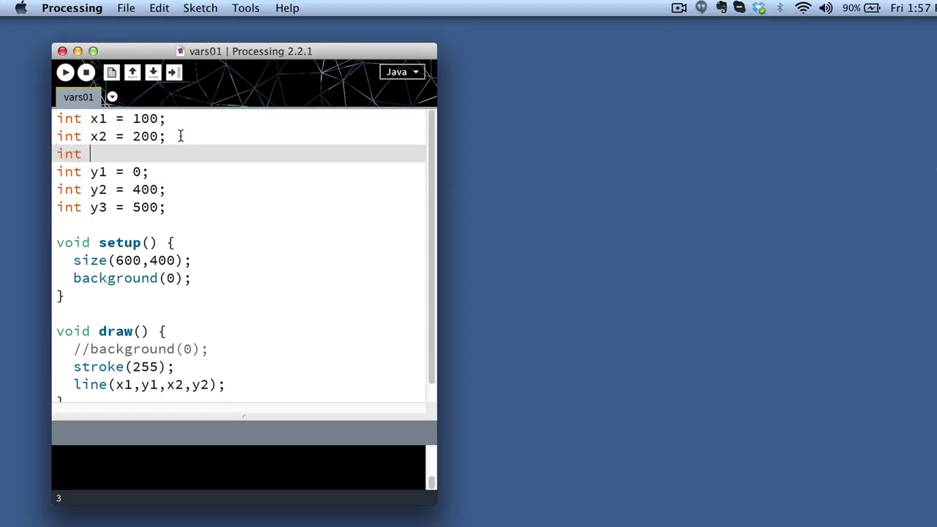
text(x)
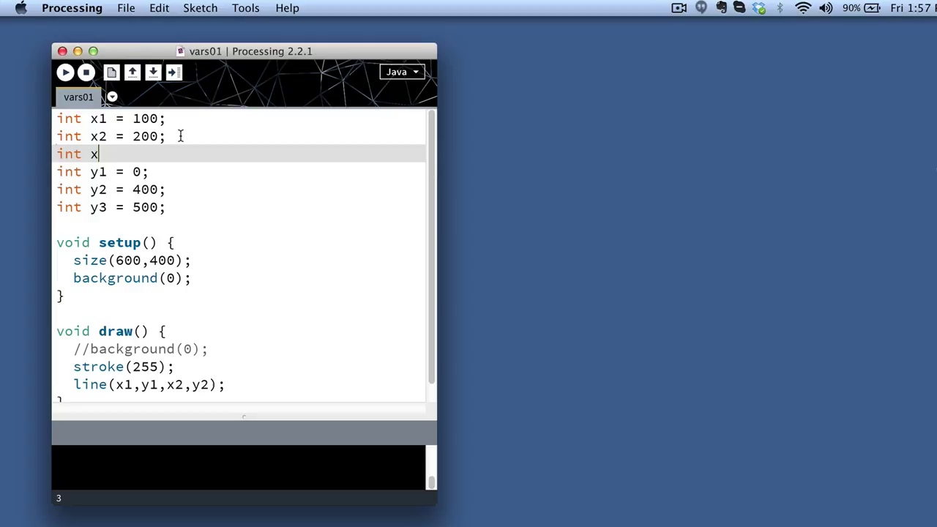
text(3 =)
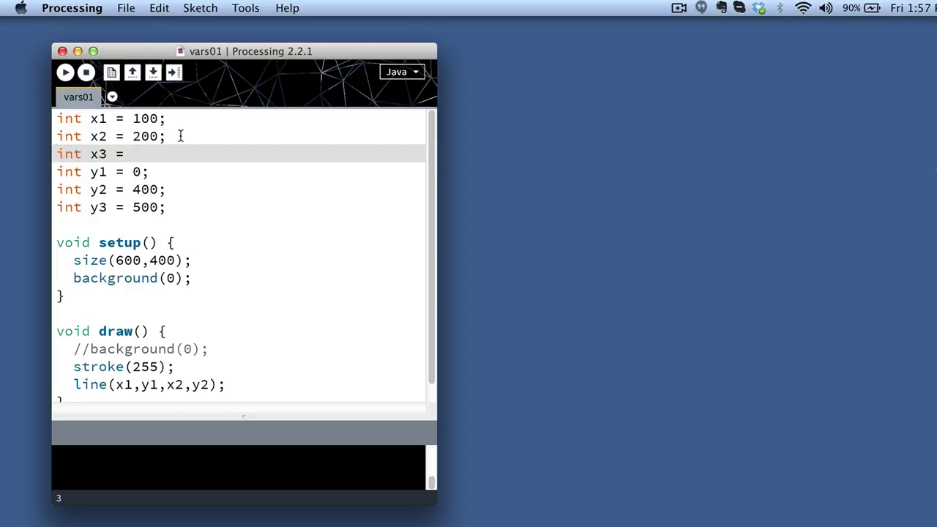
text(250)
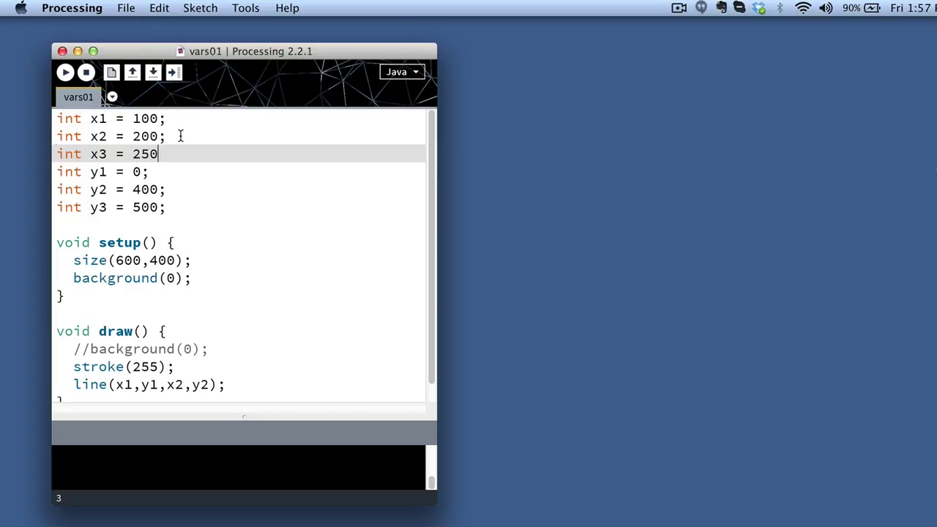
text(;)
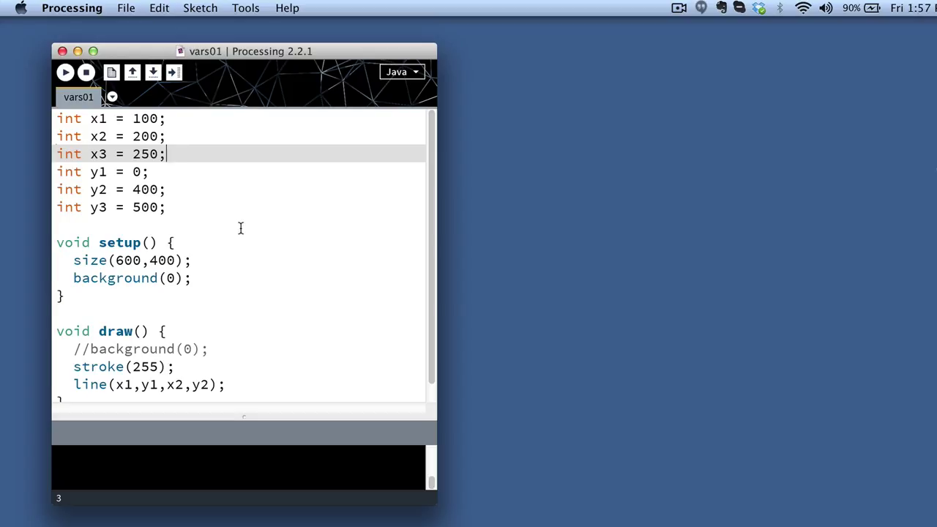
mouse_move(255, 372)
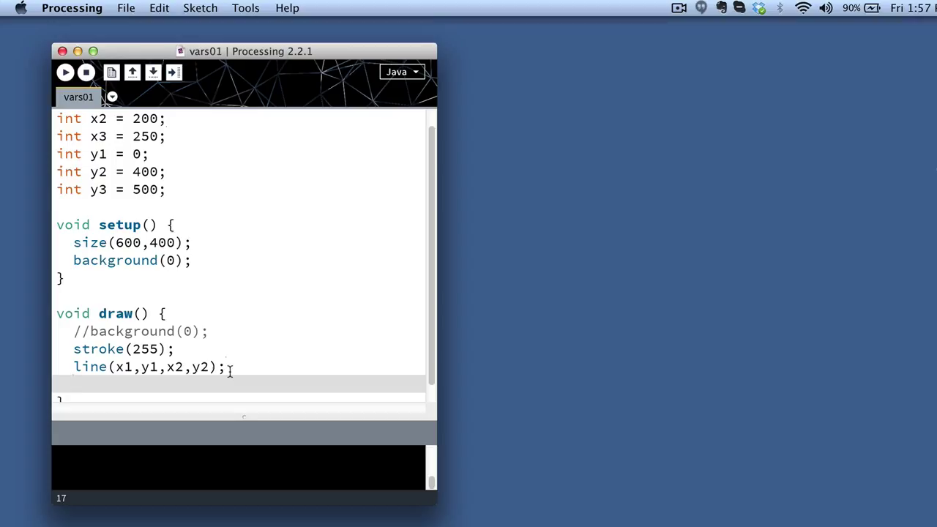
Step: Add line(x1,y1,x3,y3); in draw and run the sketch to see both lines
text(line()
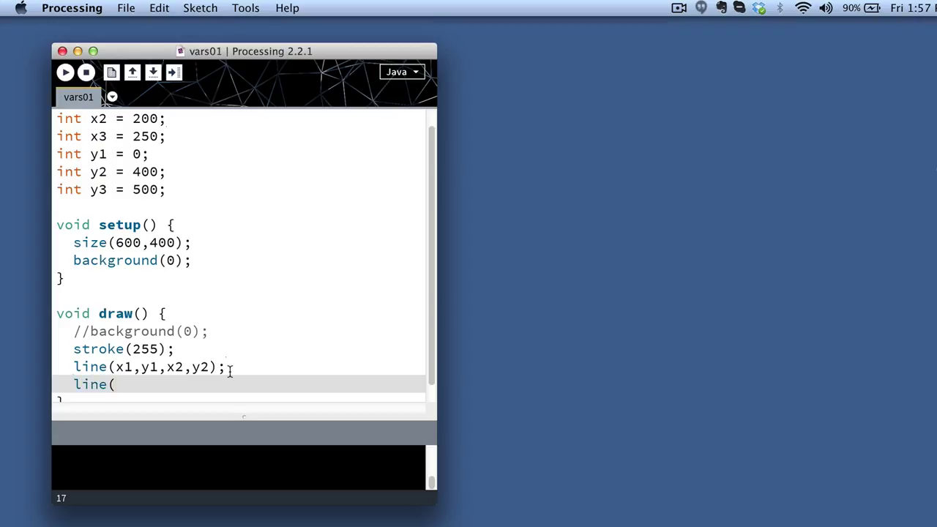
text(x1,y1,)
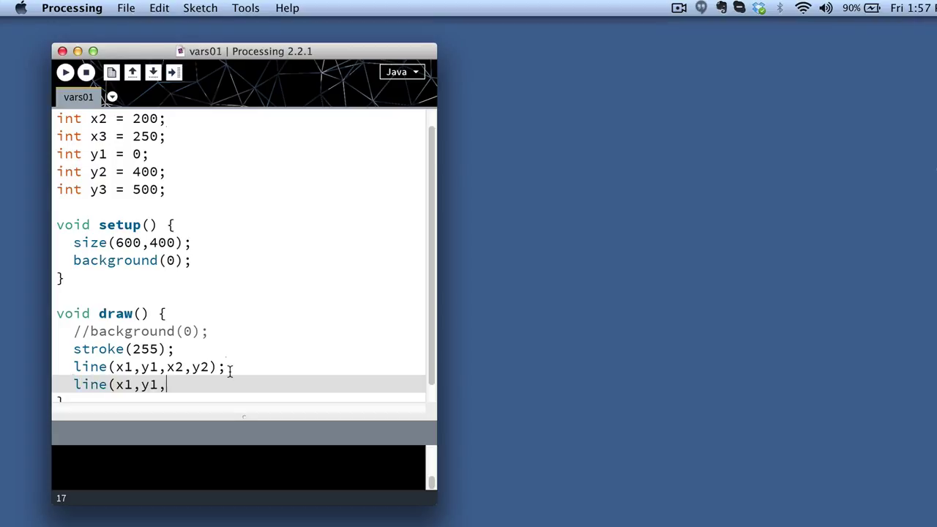
text(x3,y3);)
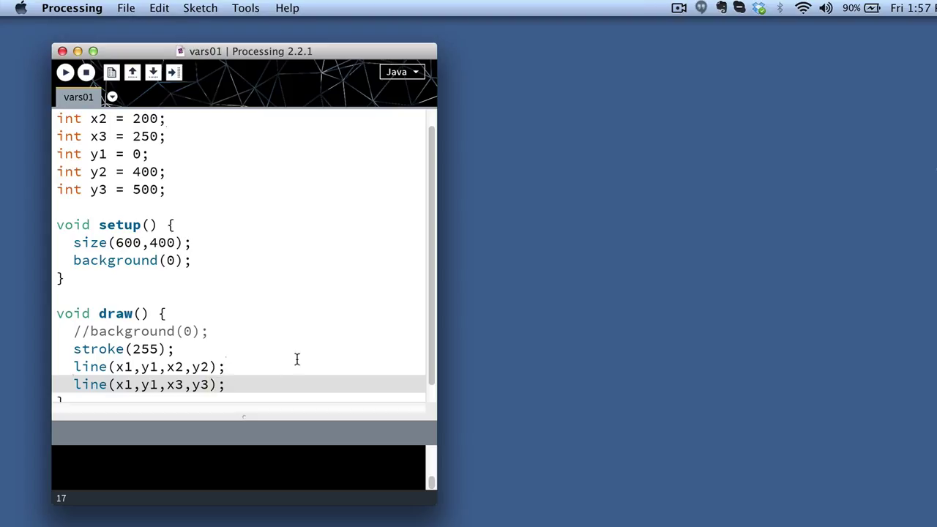
click(65, 72)
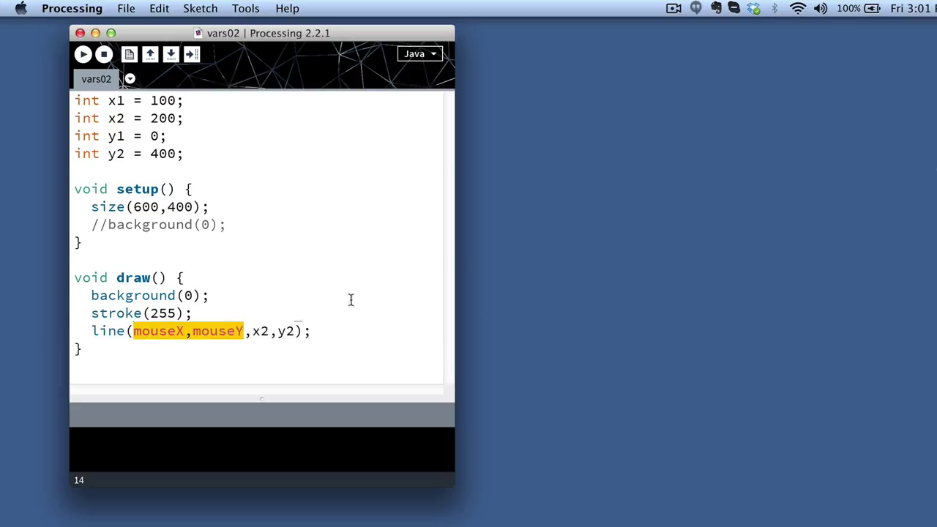
mouse_move(274, 336)
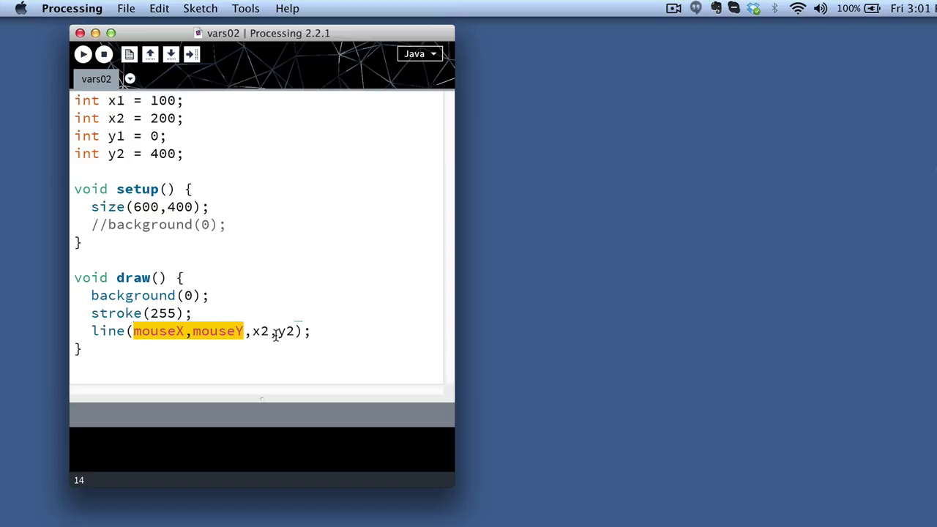
Step: Inspect the line(mouseX,mouseY,x2,y2) call in draw and run the sketch so the line follows the mouse
double_click(107, 331)
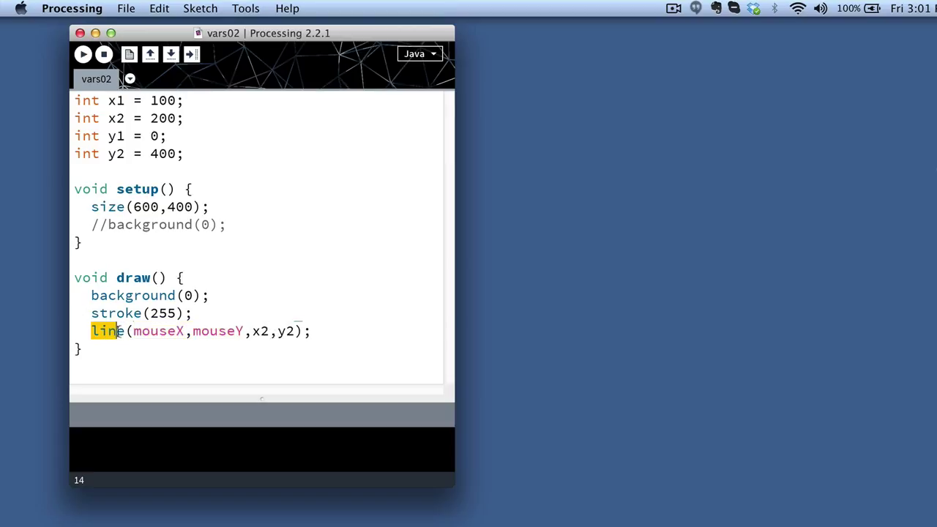
double_click(153, 331)
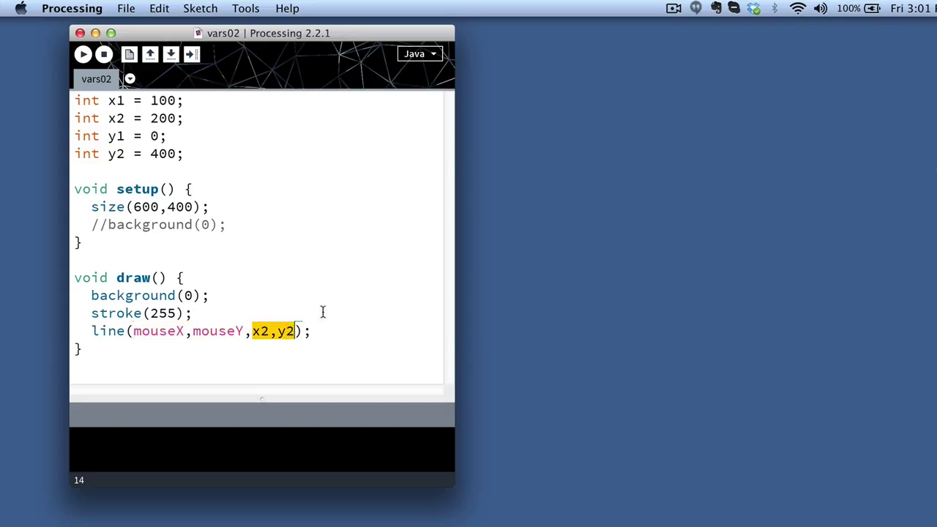
mouse_move(276, 272)
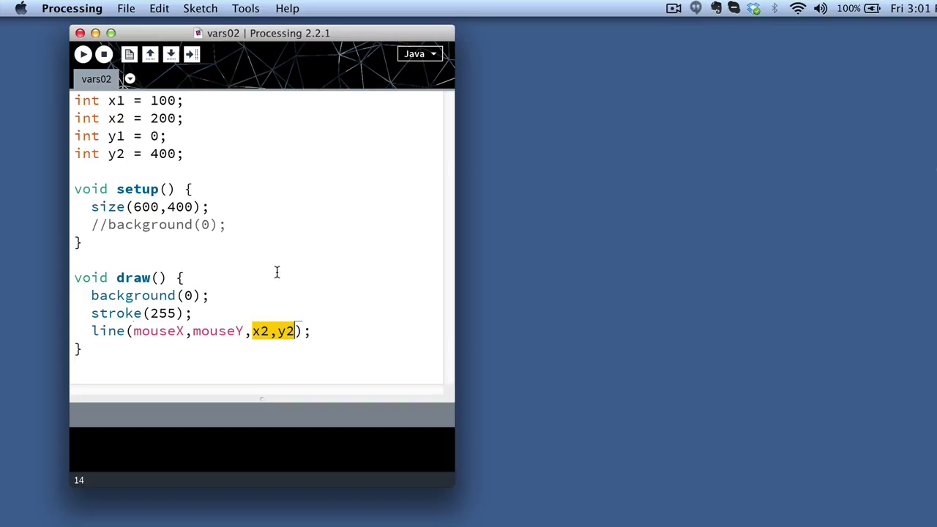
click(82, 53)
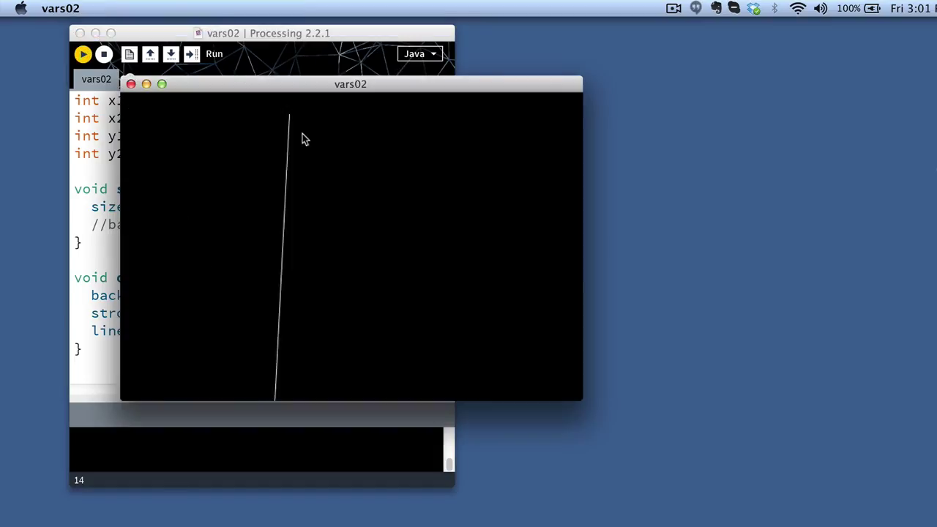
mouse_move(417, 263)
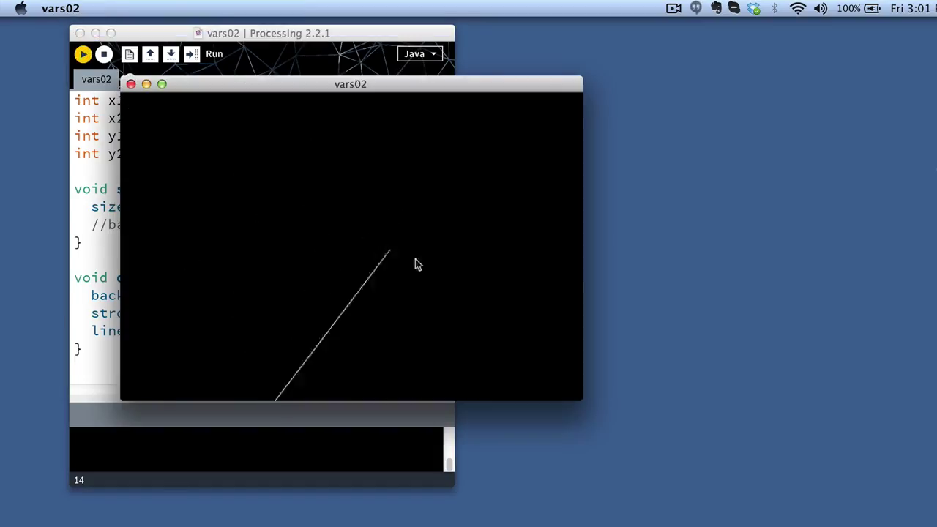
mouse_move(229, 256)
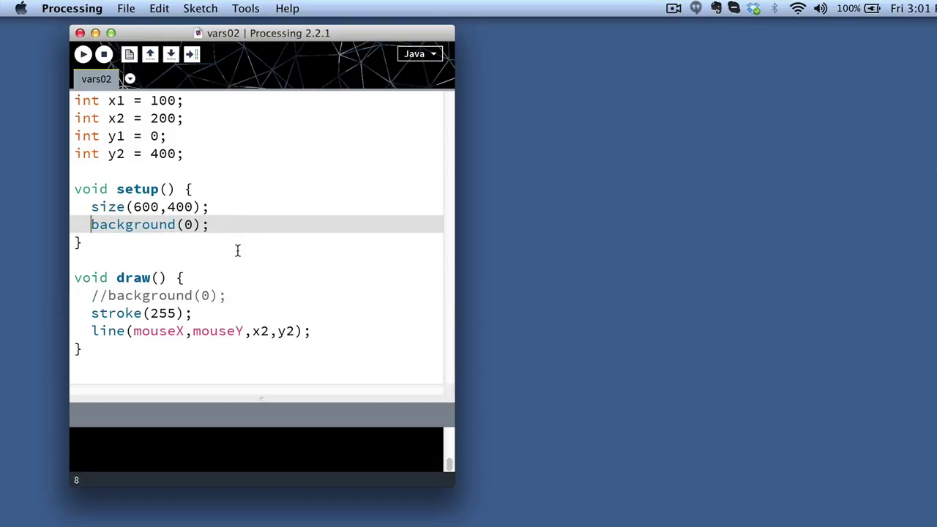
Step: Run the sketch with background clearing in setup so the mouse-following line paints a fan of trails
click(82, 54)
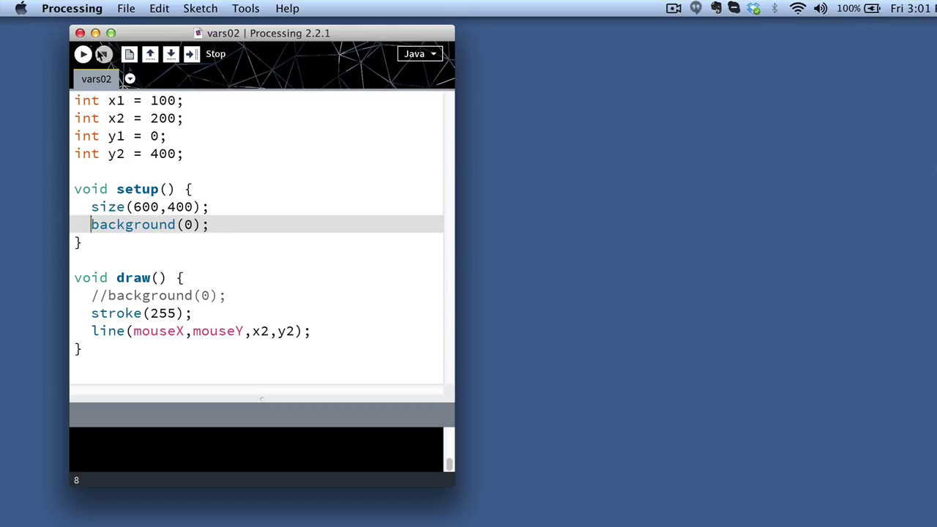
click(82, 53)
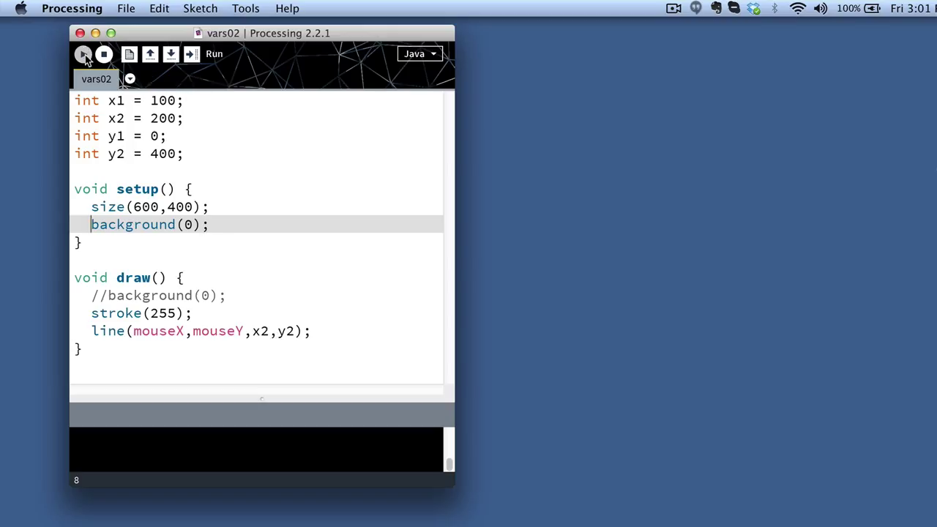
click(83, 52)
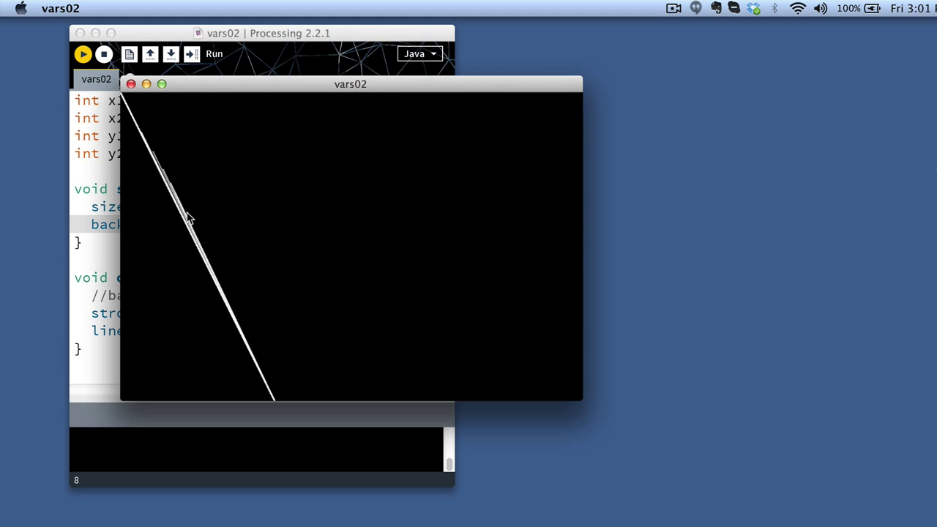
mouse_move(395, 208)
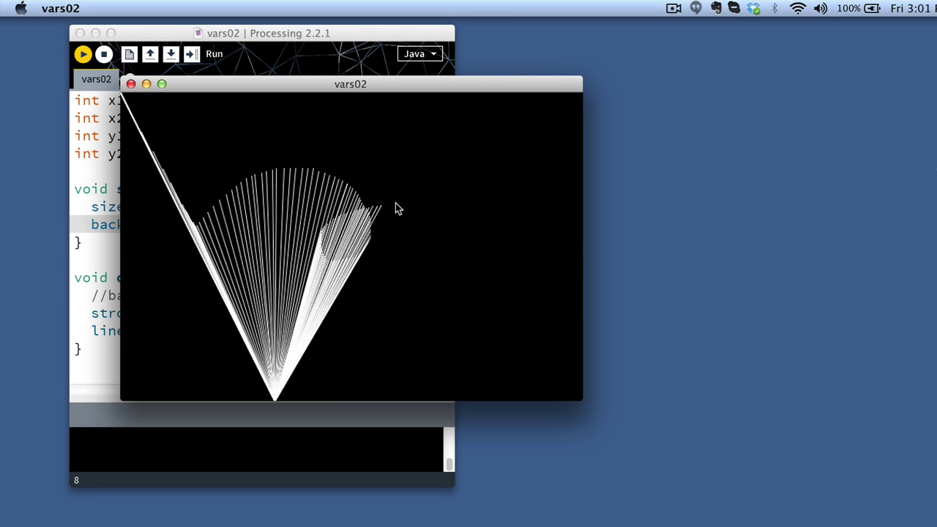
mouse_move(222, 293)
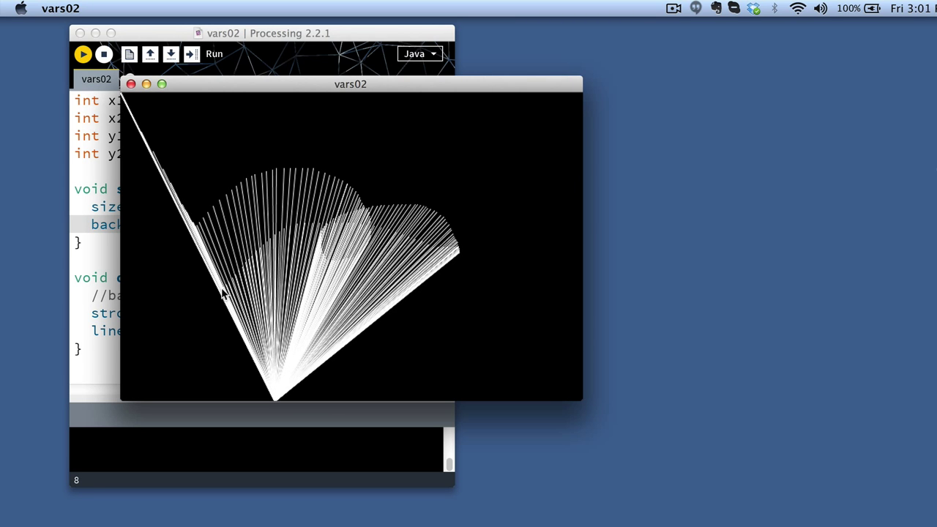
mouse_move(298, 129)
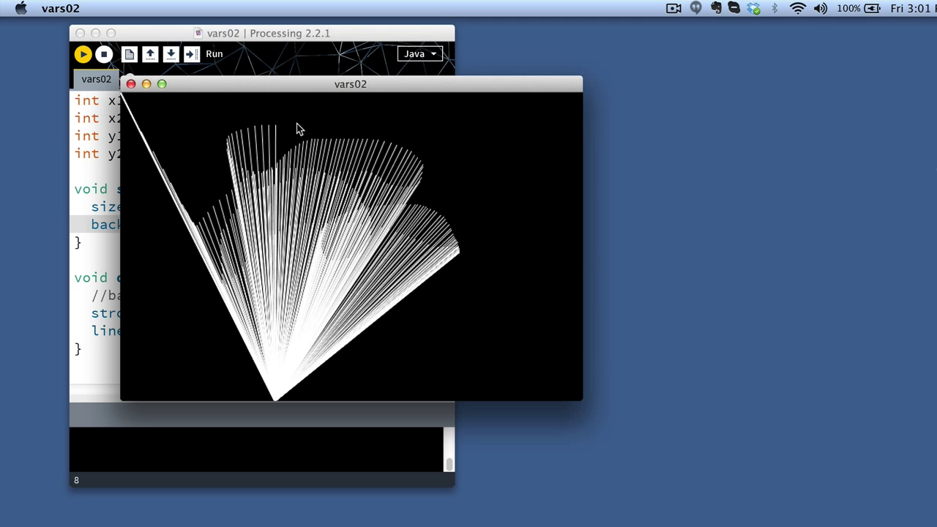
mouse_move(512, 232)
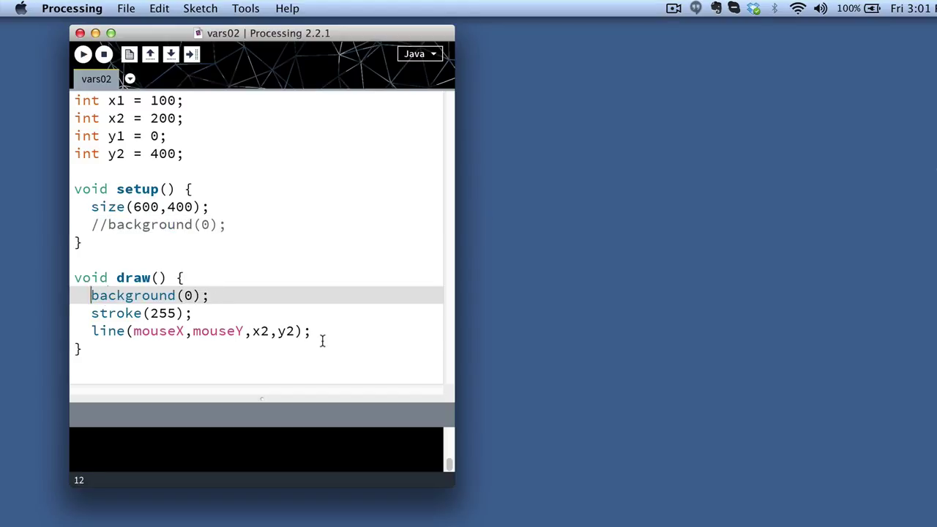
Step: Add line(x1,y1,mouseX,mouseY) in draw and run so two lines meet at the mouse
text(line)
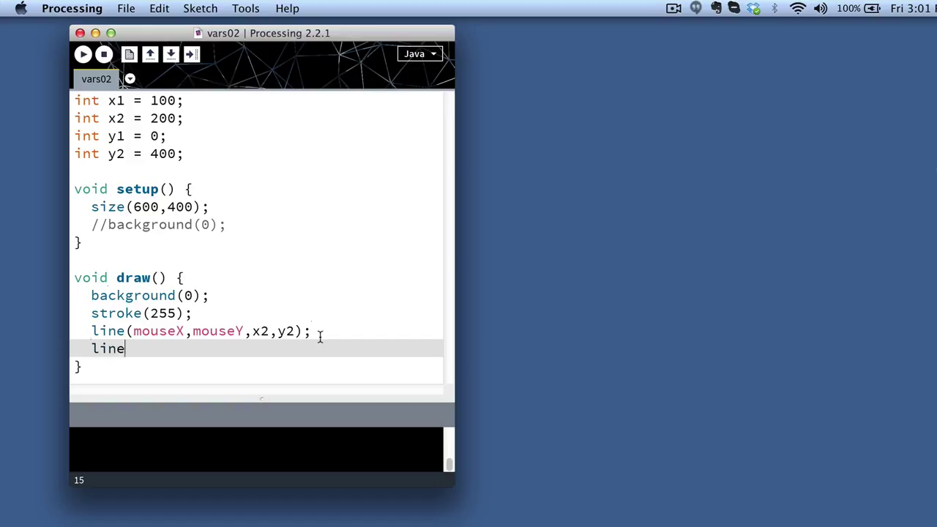
text((x1,y)
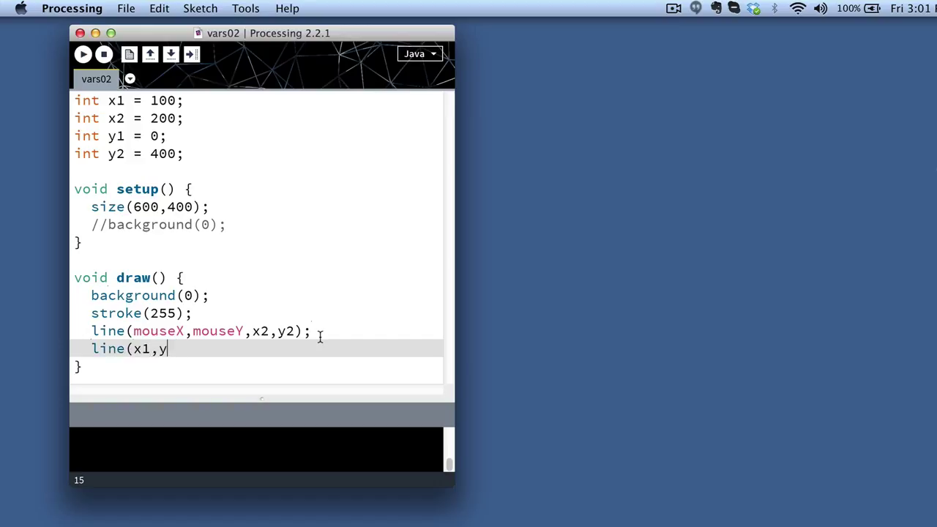
text(1,mousex)
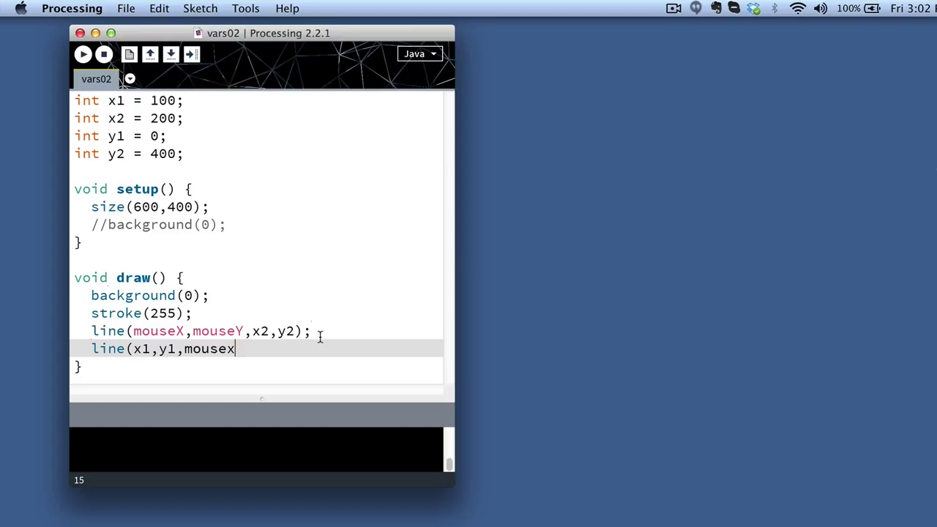
text(X,mouseY);)
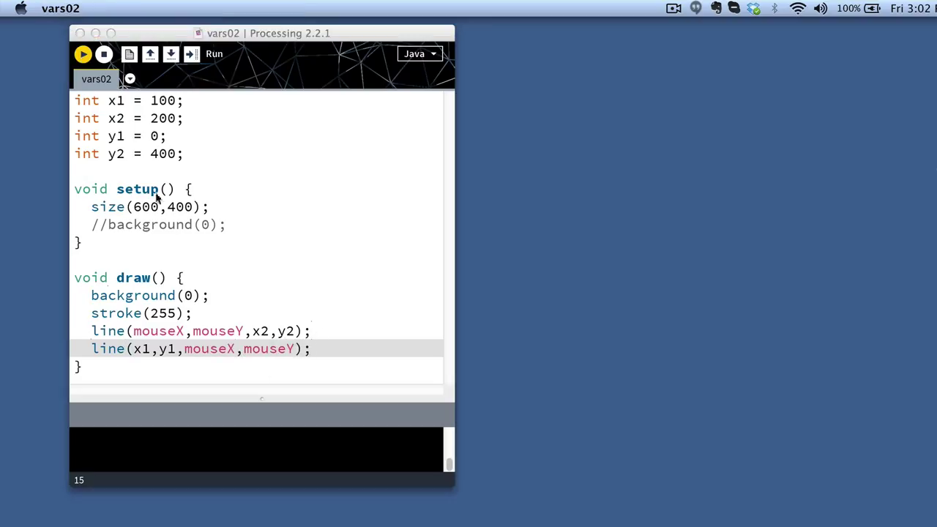
click(82, 52)
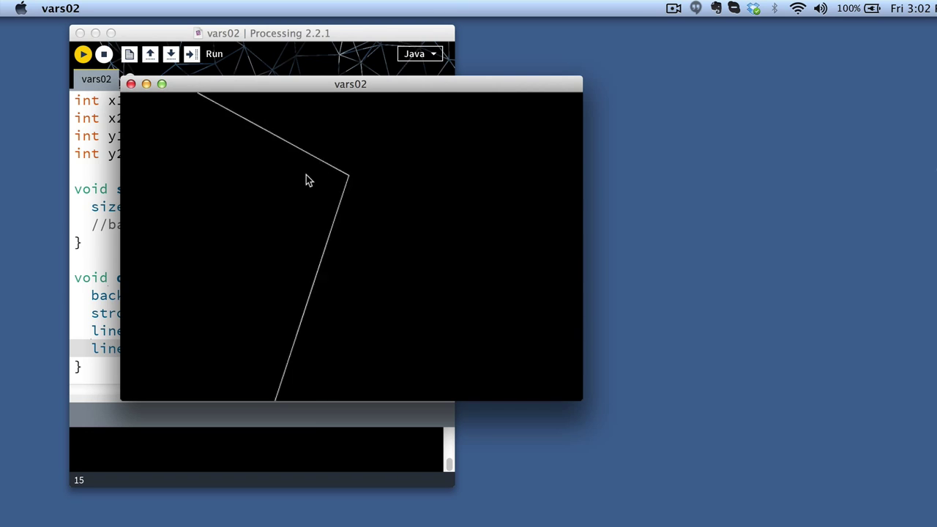
mouse_move(443, 199)
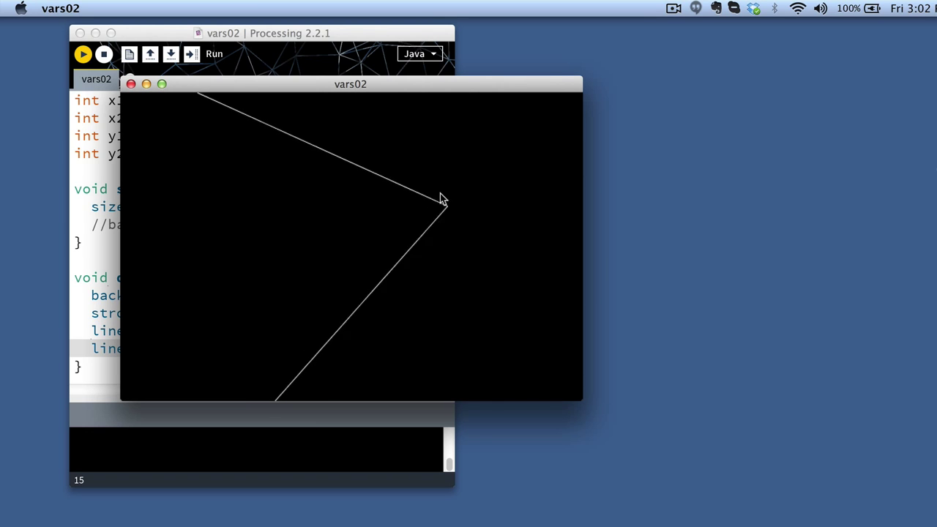
mouse_move(387, 262)
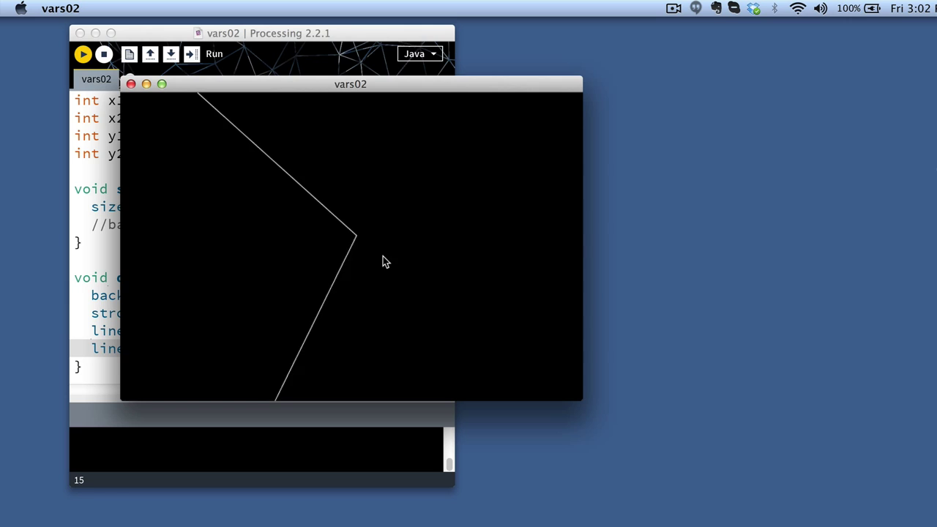
mouse_move(451, 252)
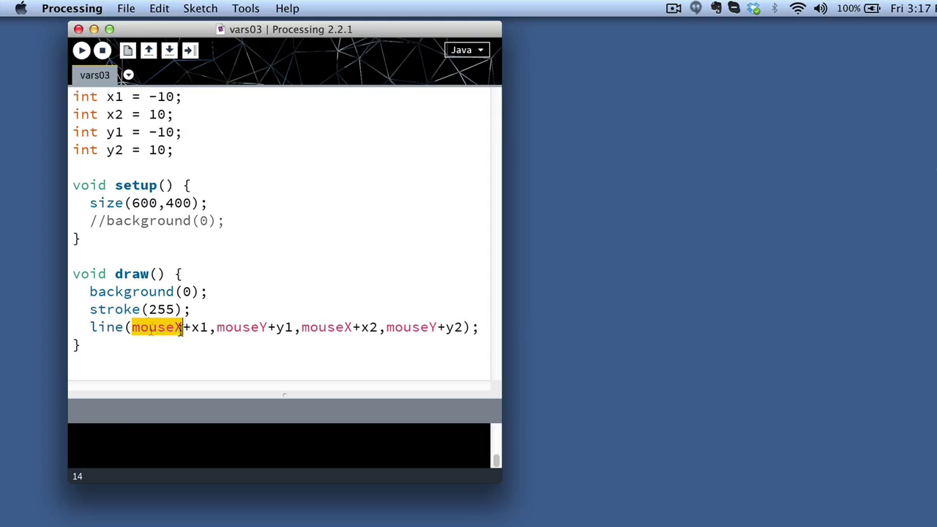
Step: Check the mouseY offset in the line call and run vars03 so a short white line follows the mouse
double_click(242, 328)
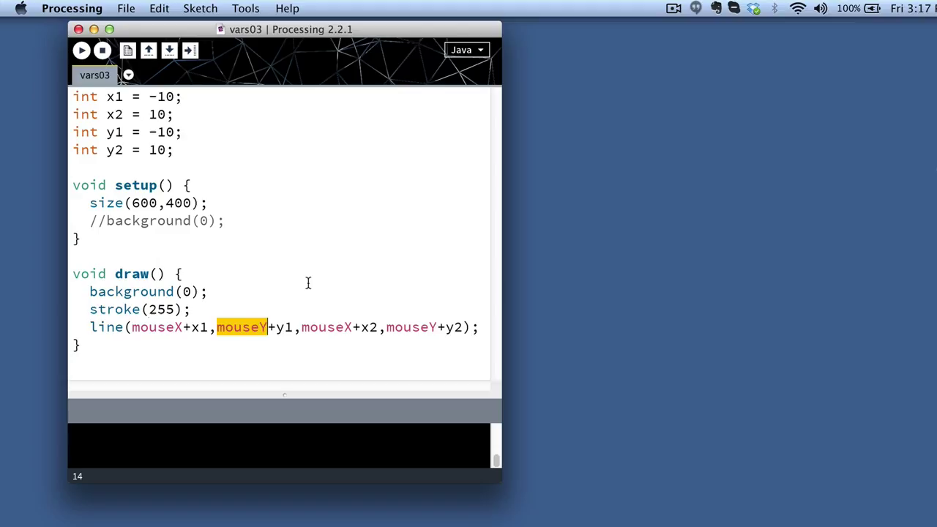
mouse_move(311, 285)
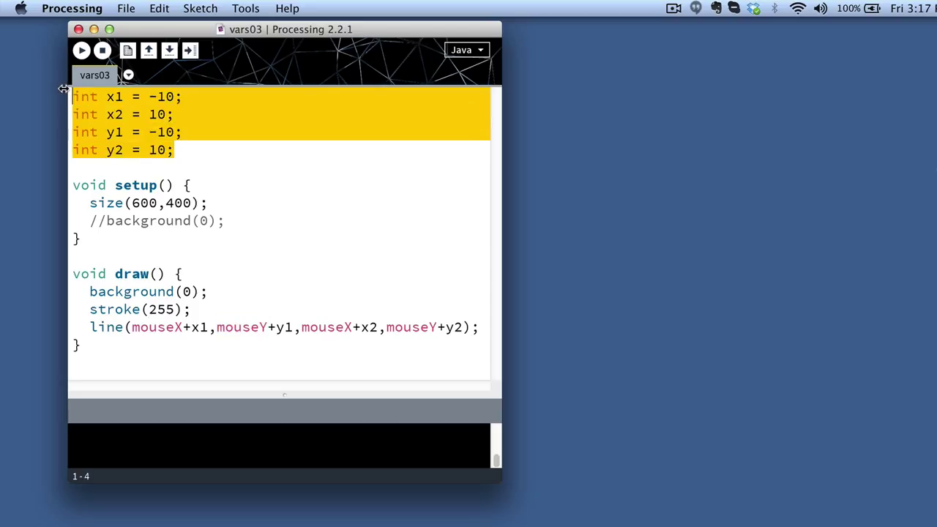
mouse_move(203, 158)
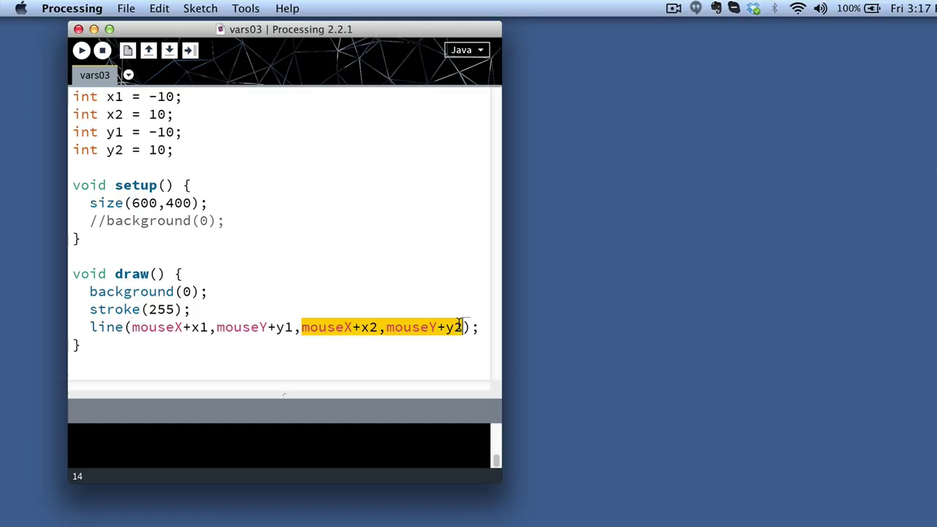
mouse_move(82, 50)
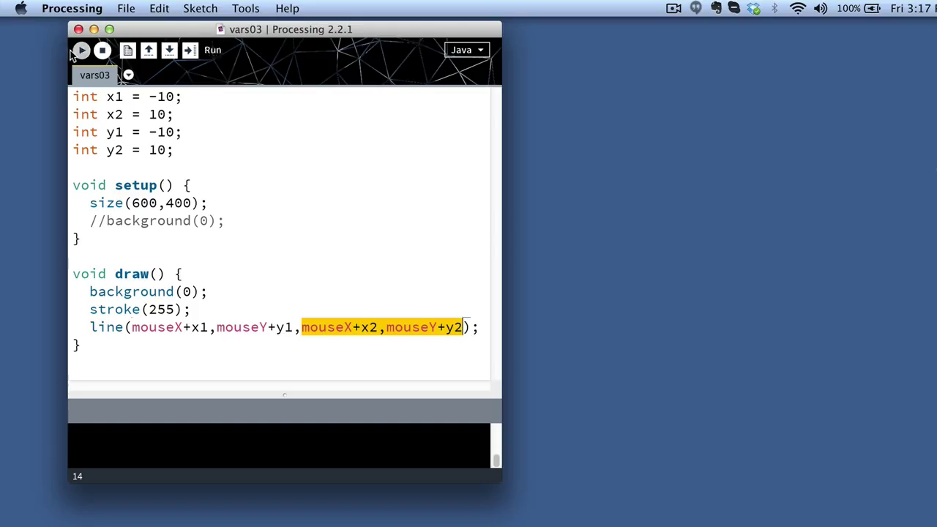
click(82, 50)
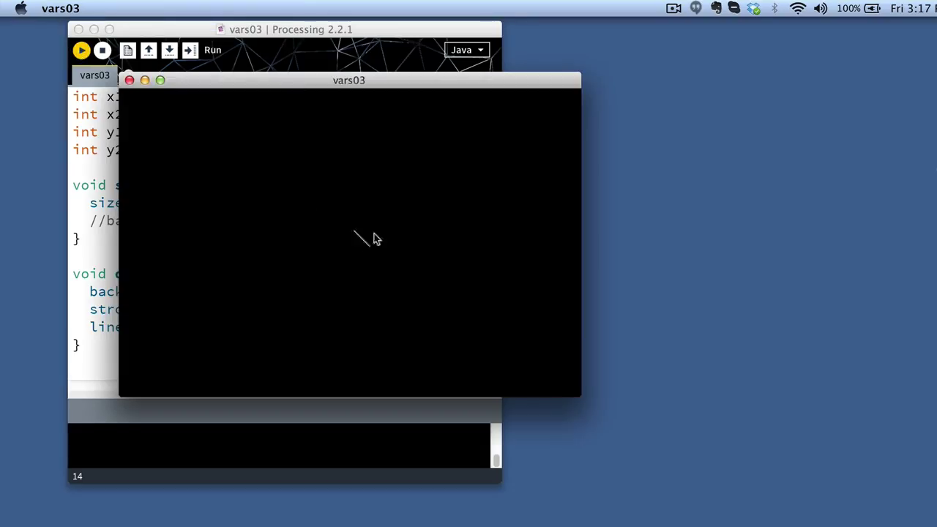
mouse_move(365, 196)
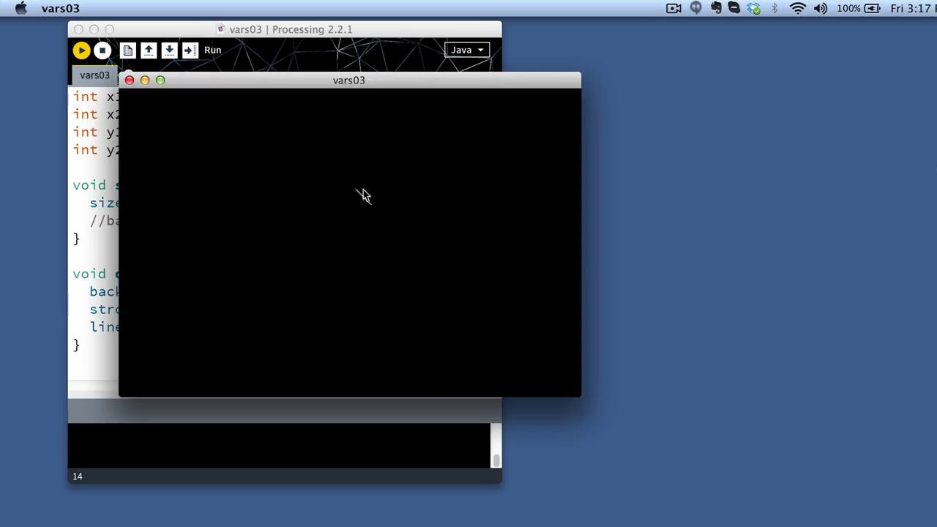
mouse_move(306, 241)
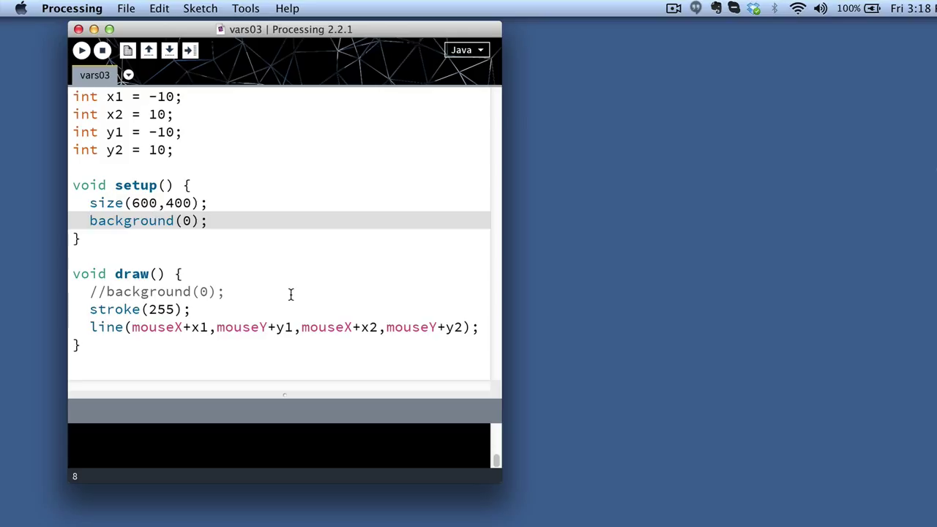
Step: Run the sketch to paint a long ribbon trail across the canvas, then close the running window
click(82, 50)
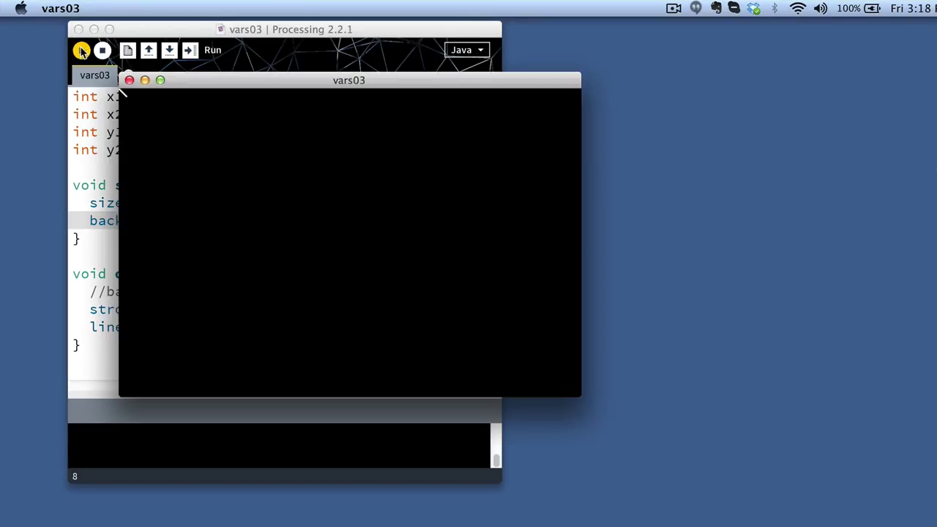
click(82, 50)
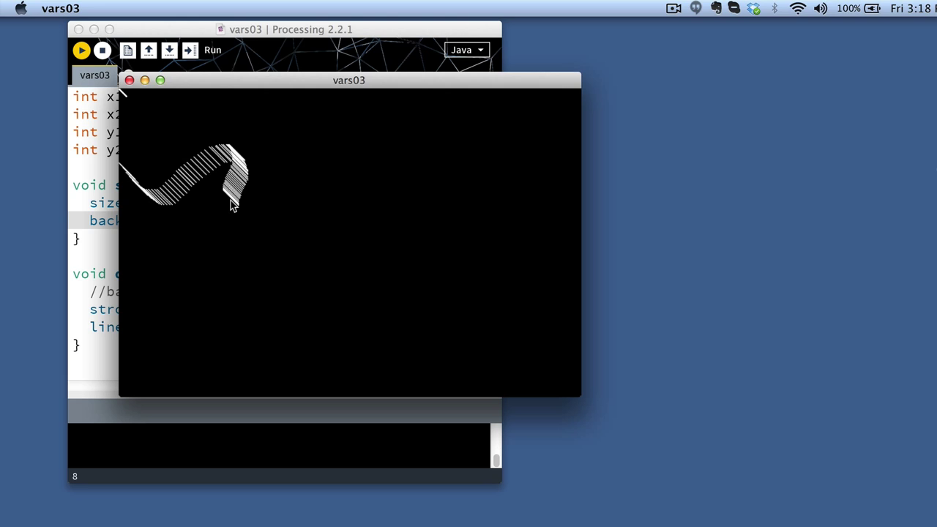
mouse_move(281, 255)
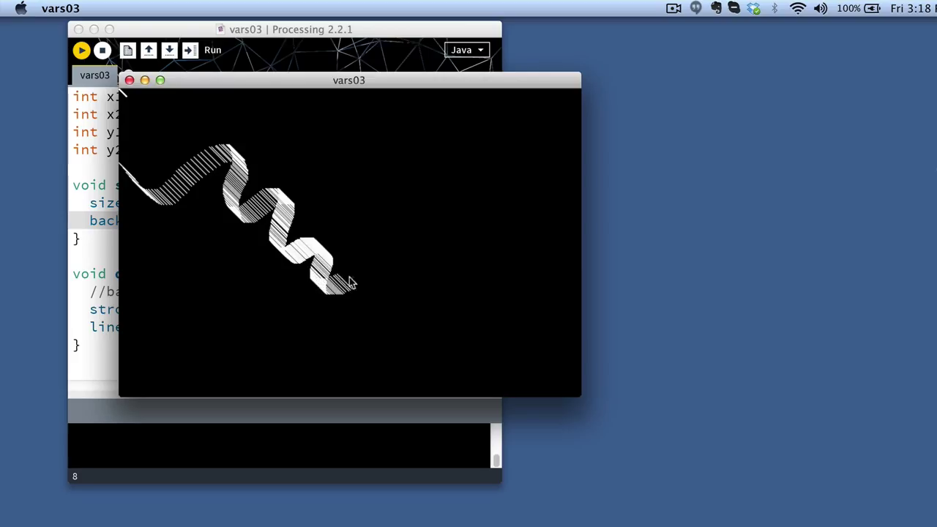
mouse_move(521, 363)
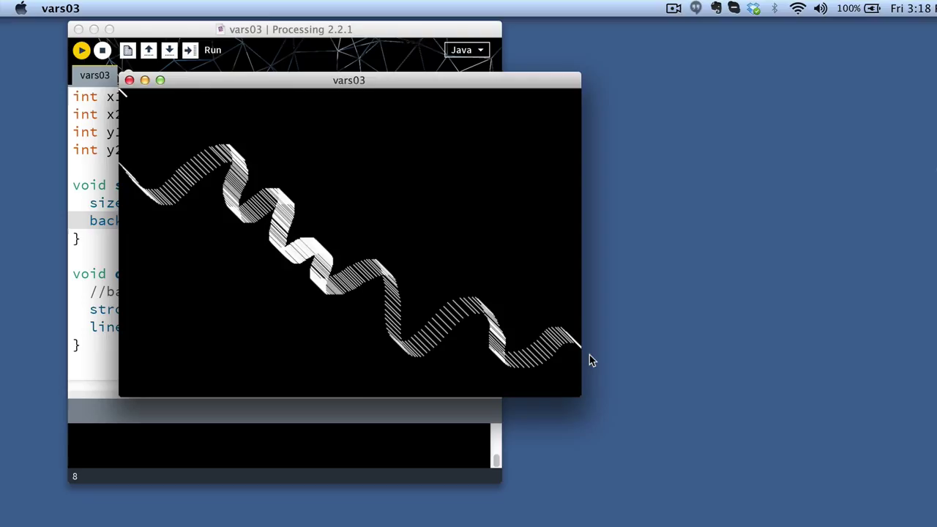
click(129, 79)
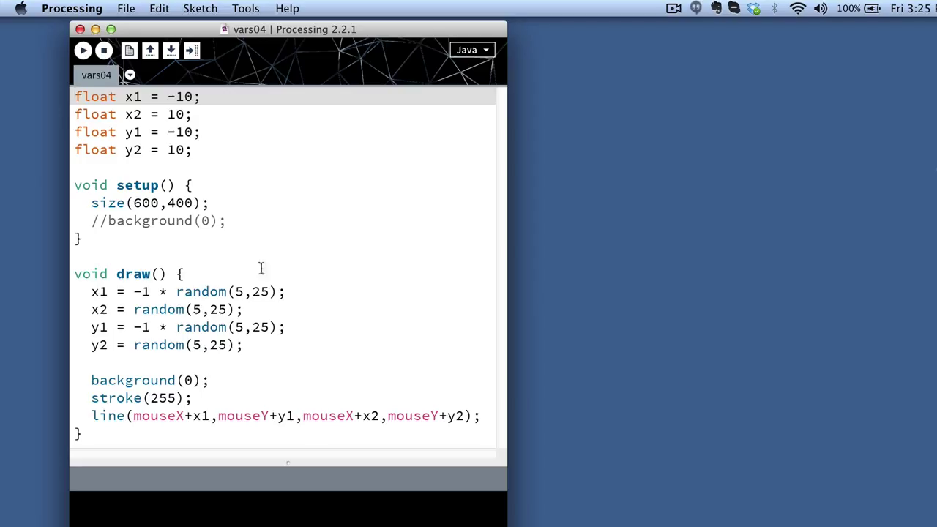
mouse_move(331, 349)
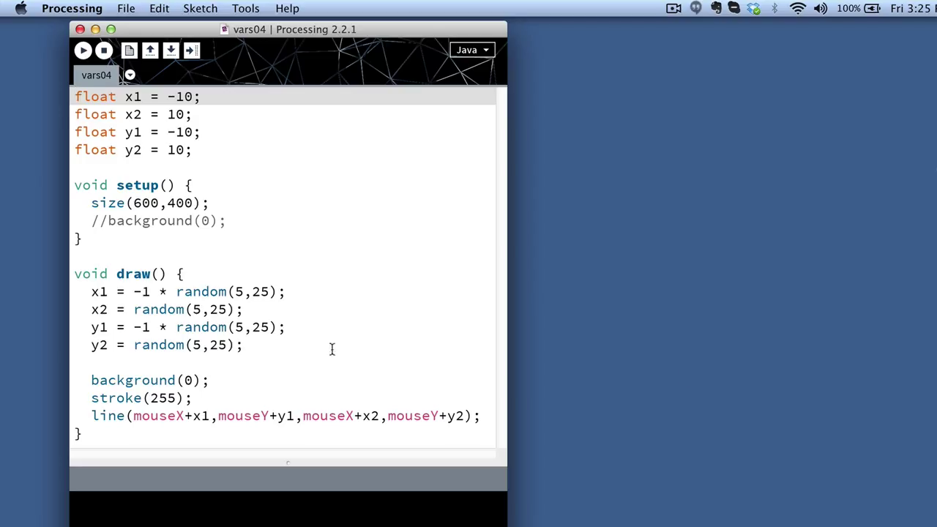
mouse_move(436, 298)
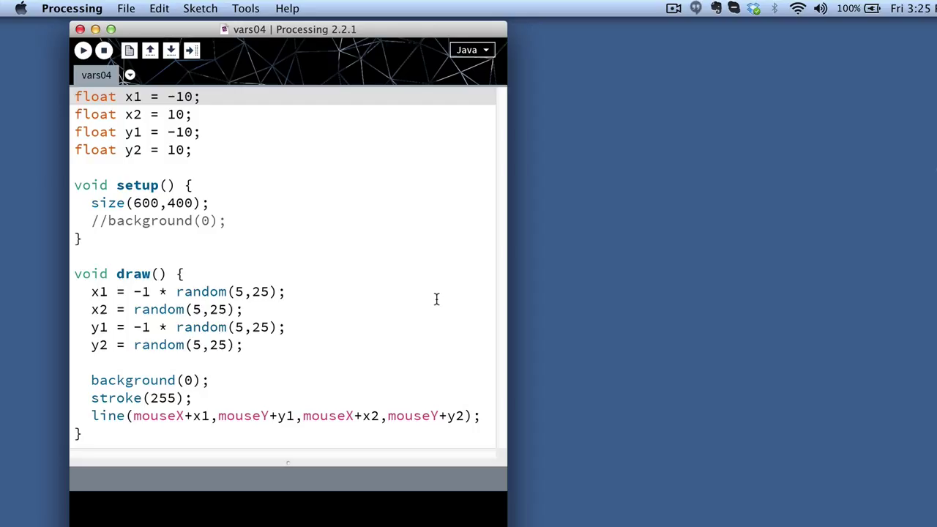
mouse_move(205, 151)
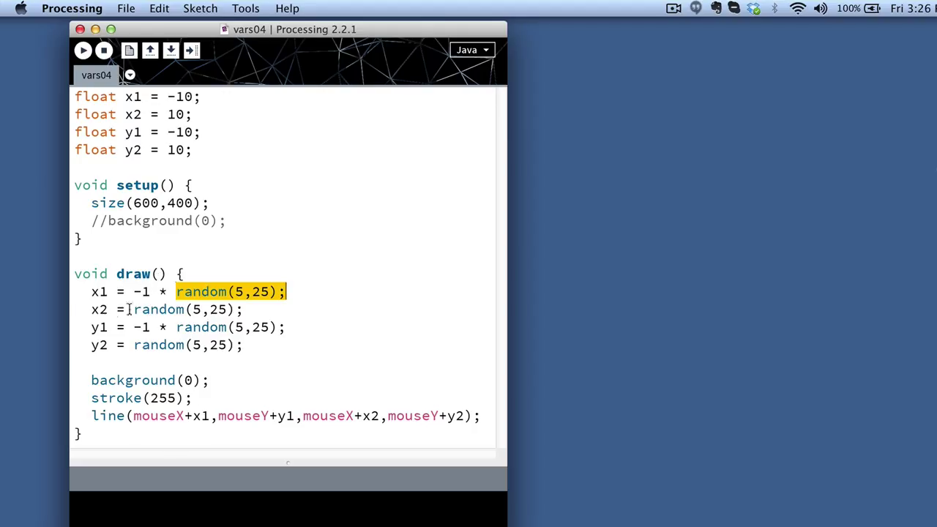
mouse_move(194, 398)
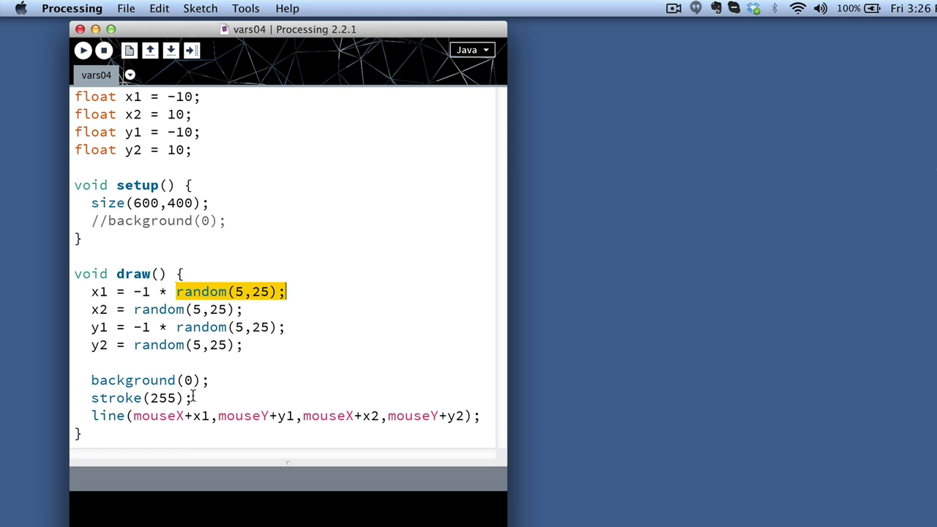
mouse_move(293, 373)
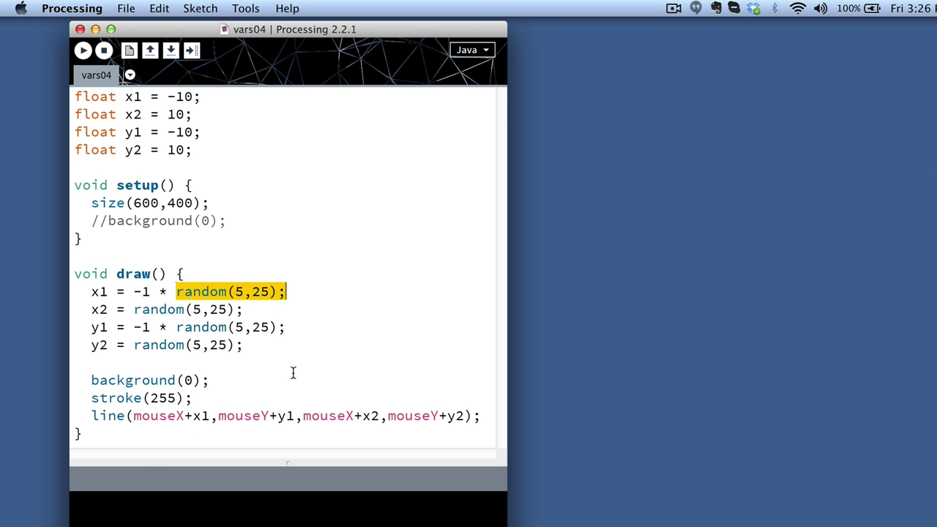
mouse_move(293, 293)
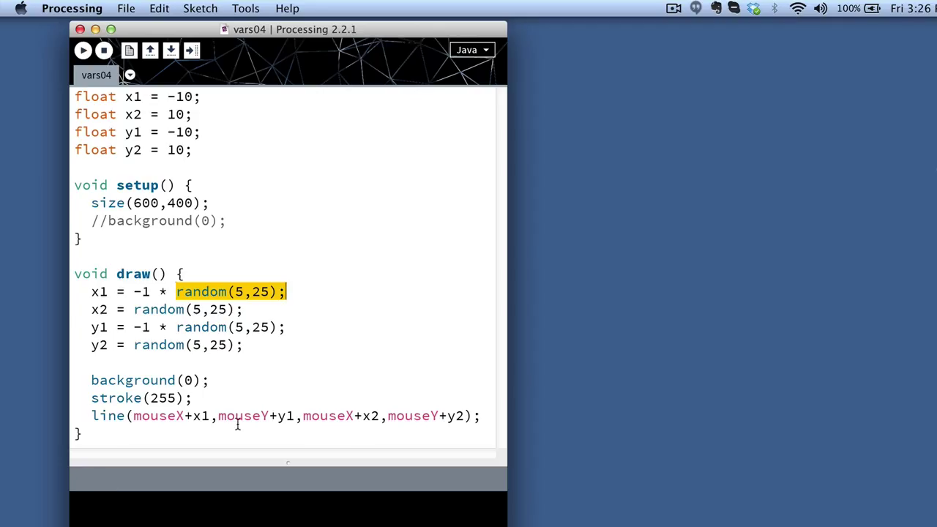
Step: Review the random(5,25) offset assignments to x1, y1, x2, y2 inside draw in vars04
double_click(158, 309)
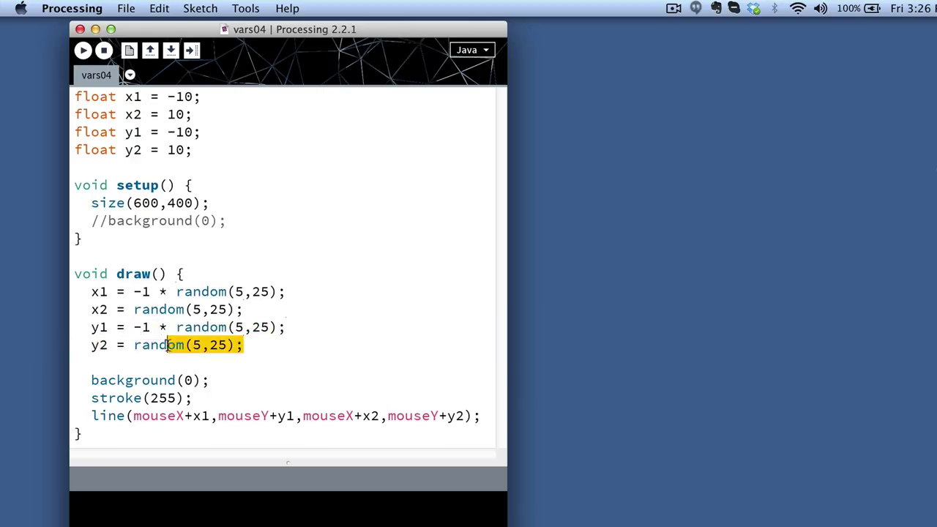
click(264, 345)
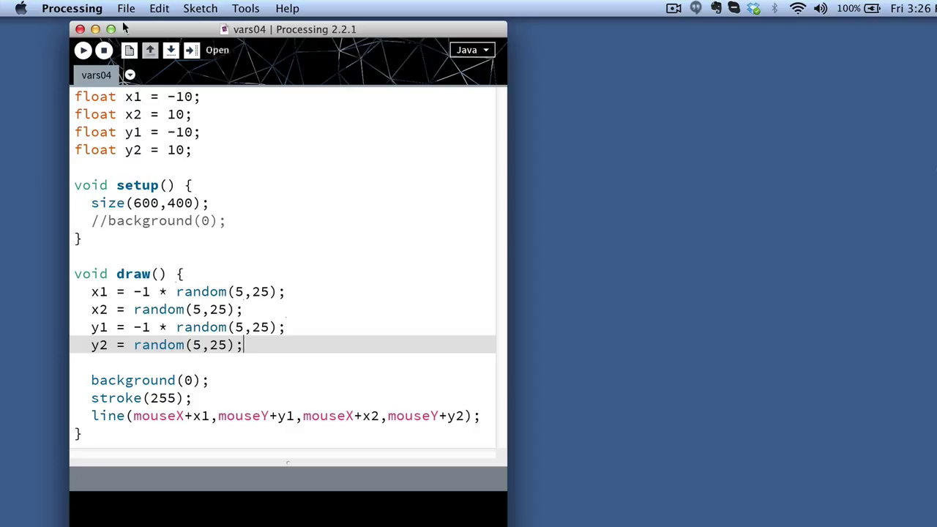
Step: Run vars04 and focus its window so a short jittering white line follows the mouse
click(82, 50)
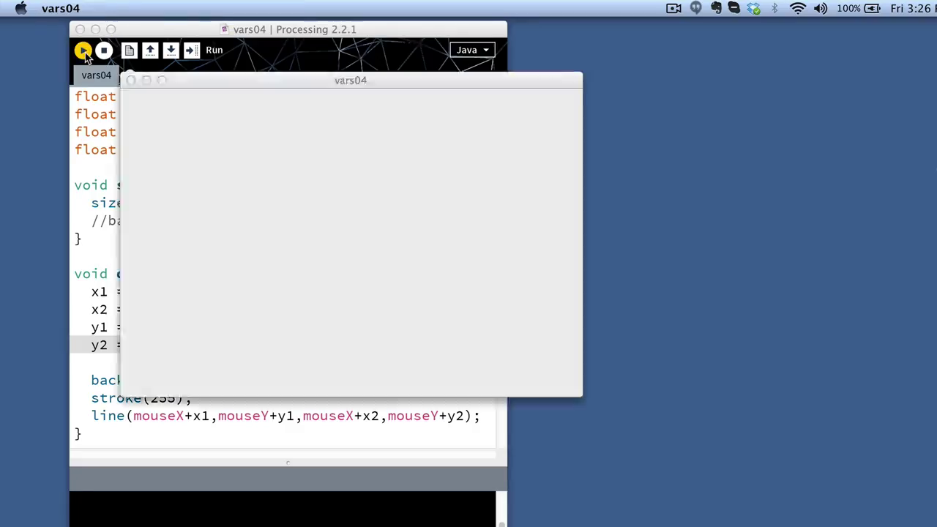
click(84, 50)
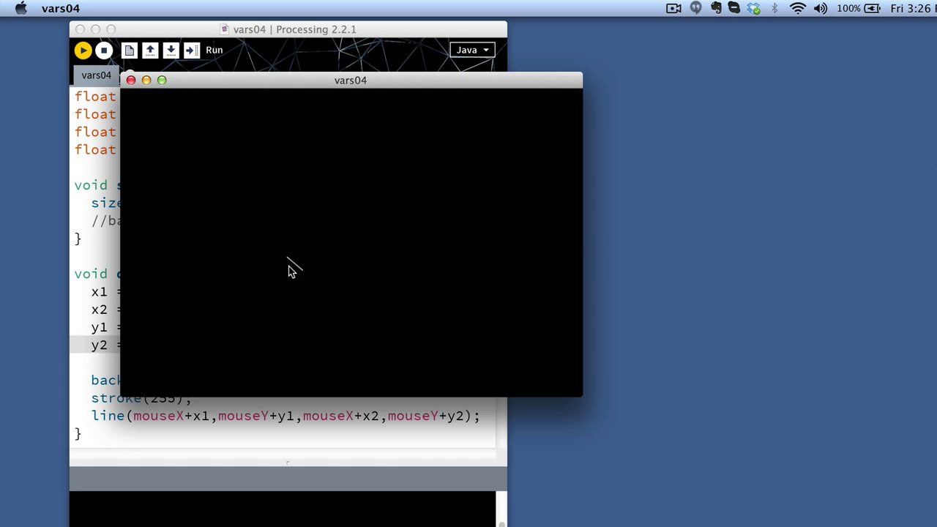
mouse_move(277, 213)
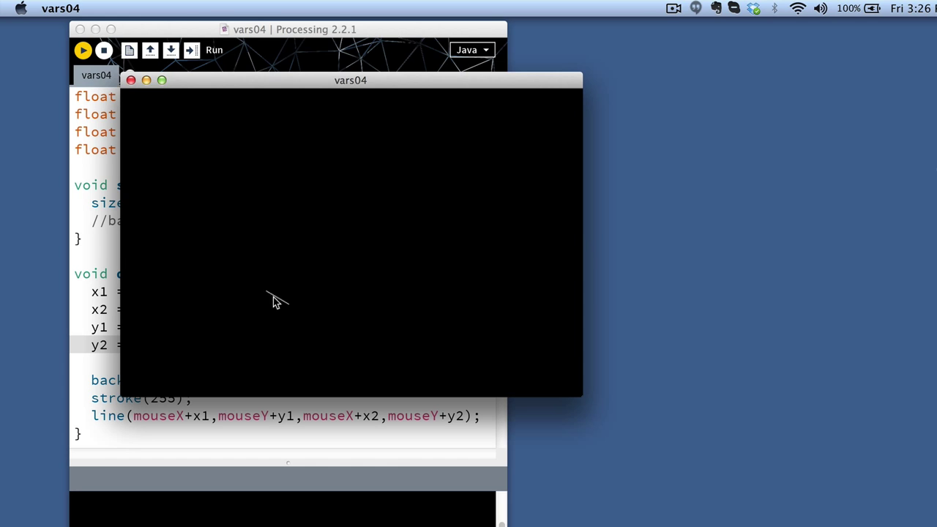
mouse_move(300, 249)
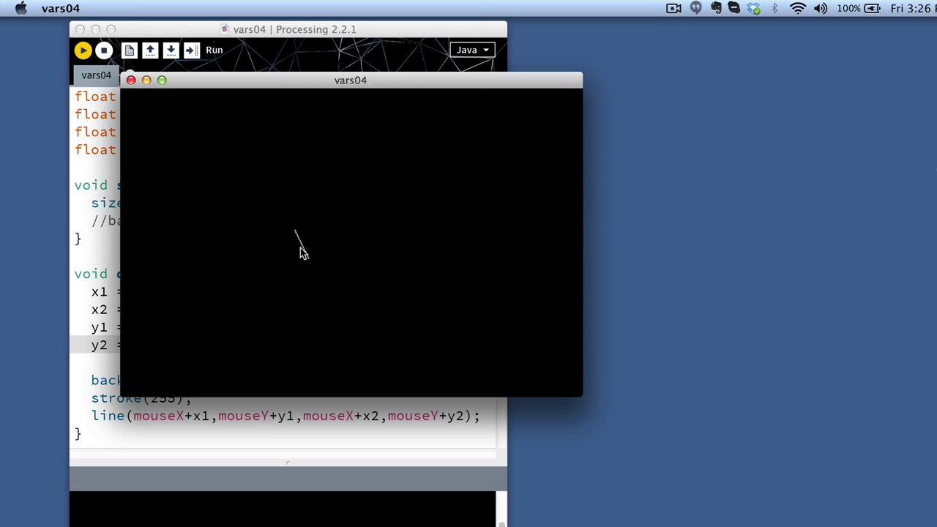